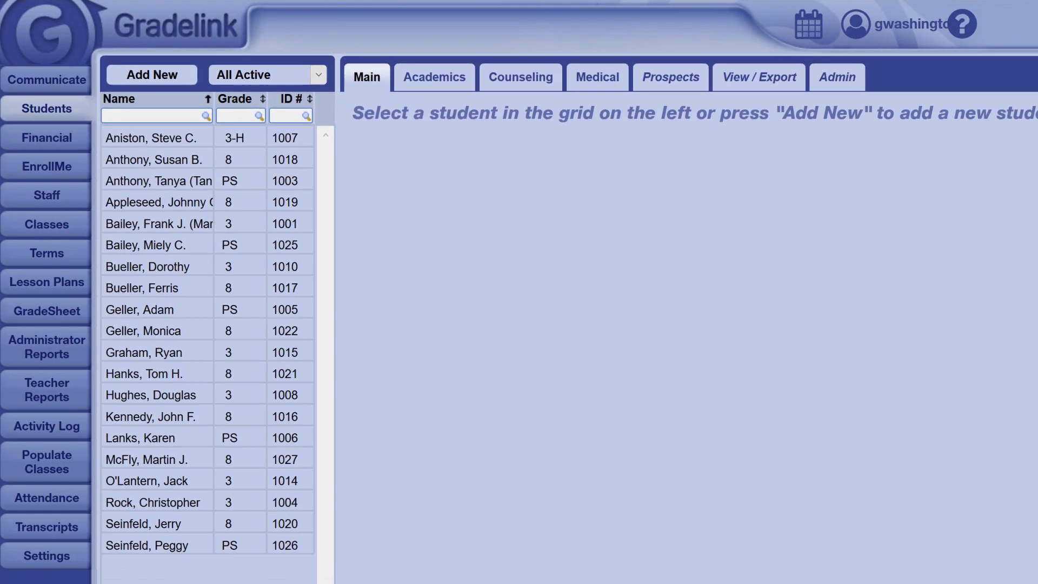
click(151, 416)
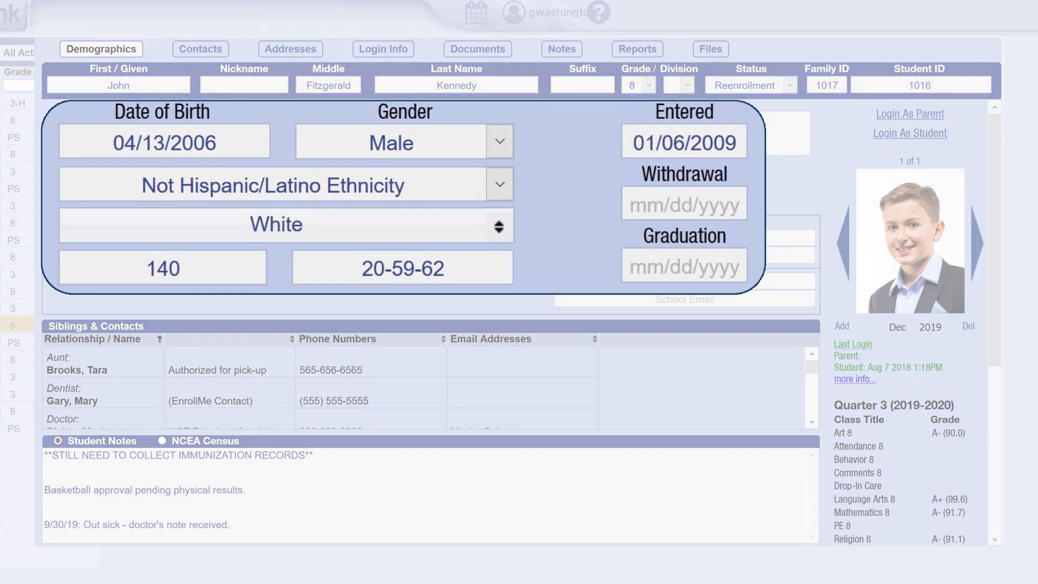
Show the tags panel listing Robotics Fan, BBall and Robotics Club.
click(305, 54)
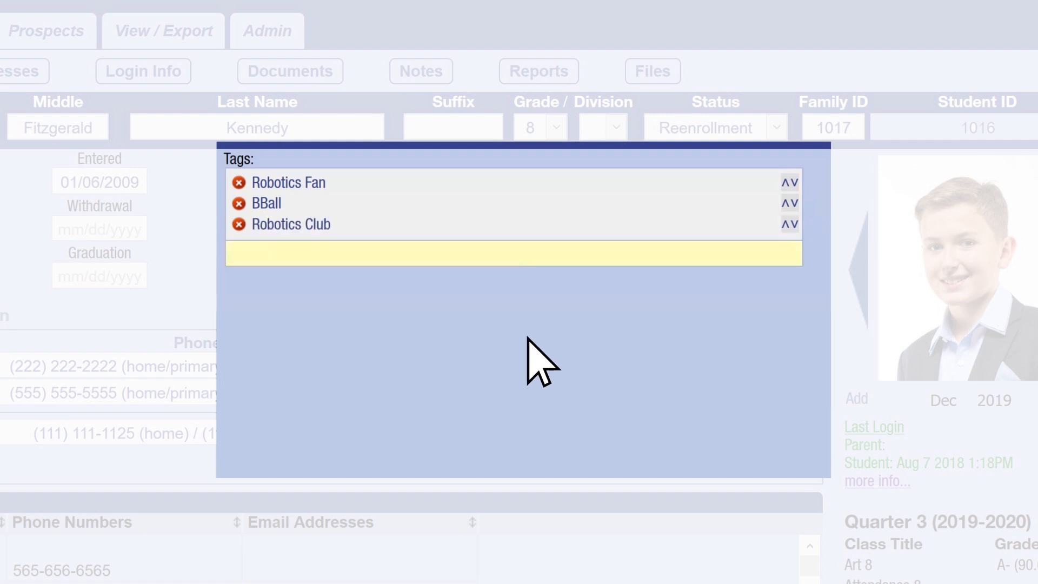
text(Theater Club)
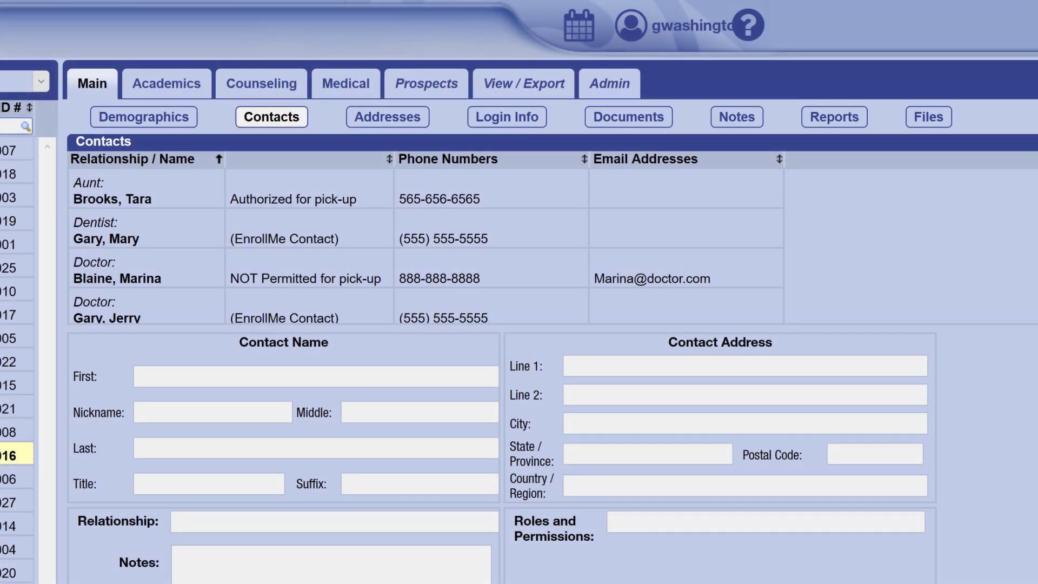
View the student's contacts with relationships, pick-up permissions, phones and emails.
click(387, 116)
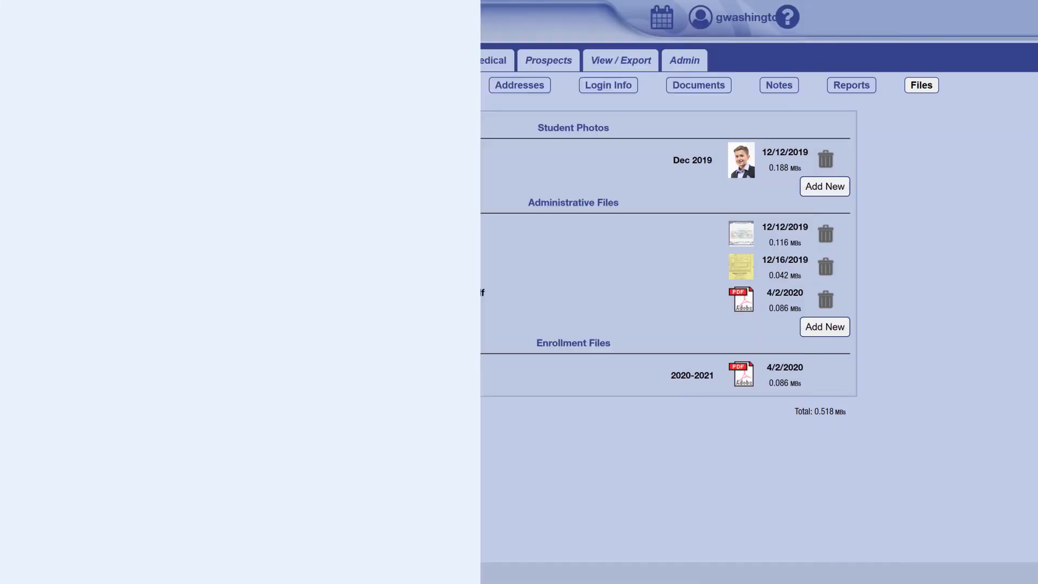
Show the Documents details: medical insurance, family status, birthplace and language proficiency.
click(698, 85)
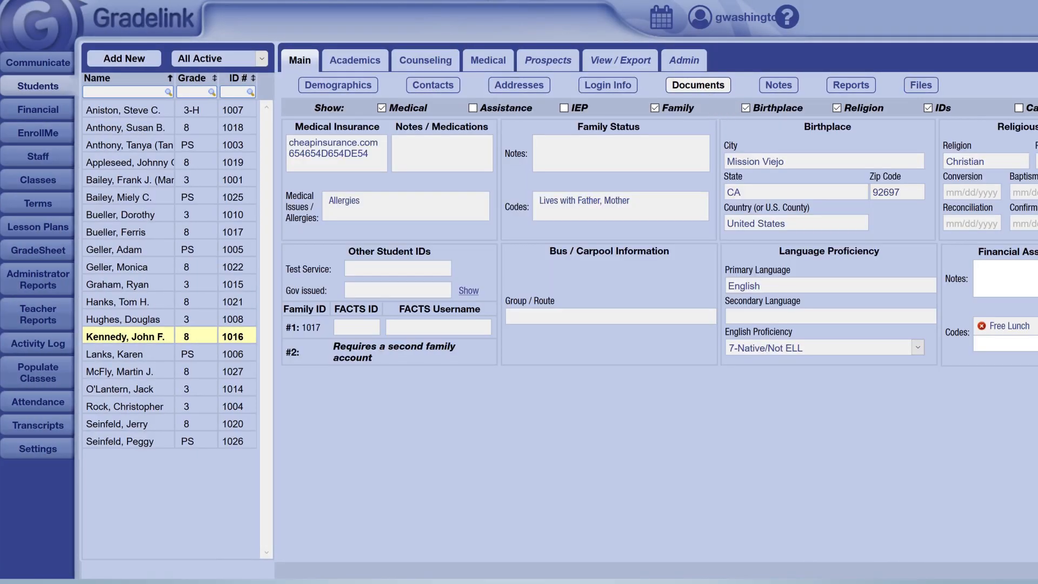